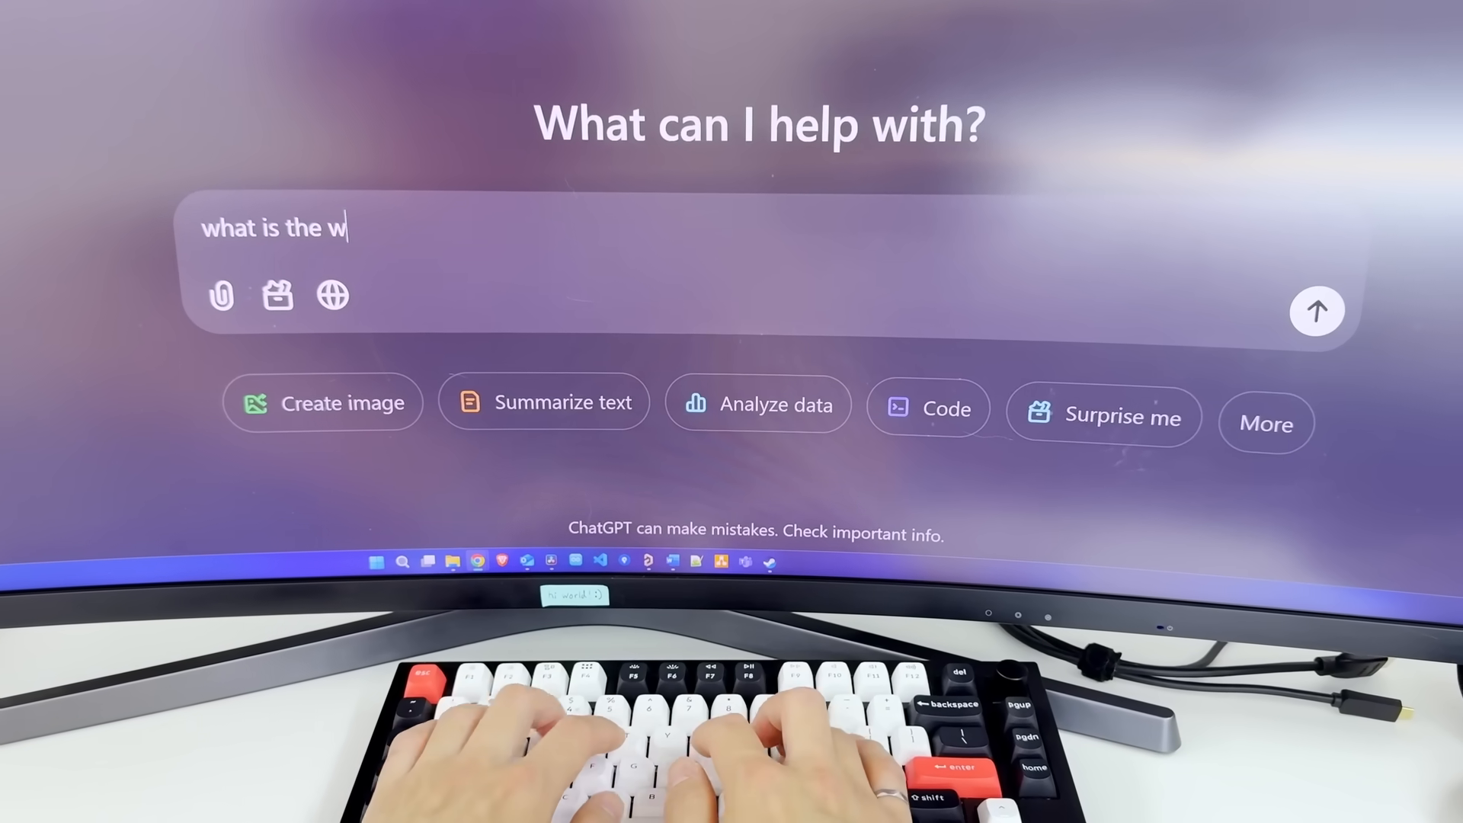
{"action": "type", "text": "orld's smallest mous"}
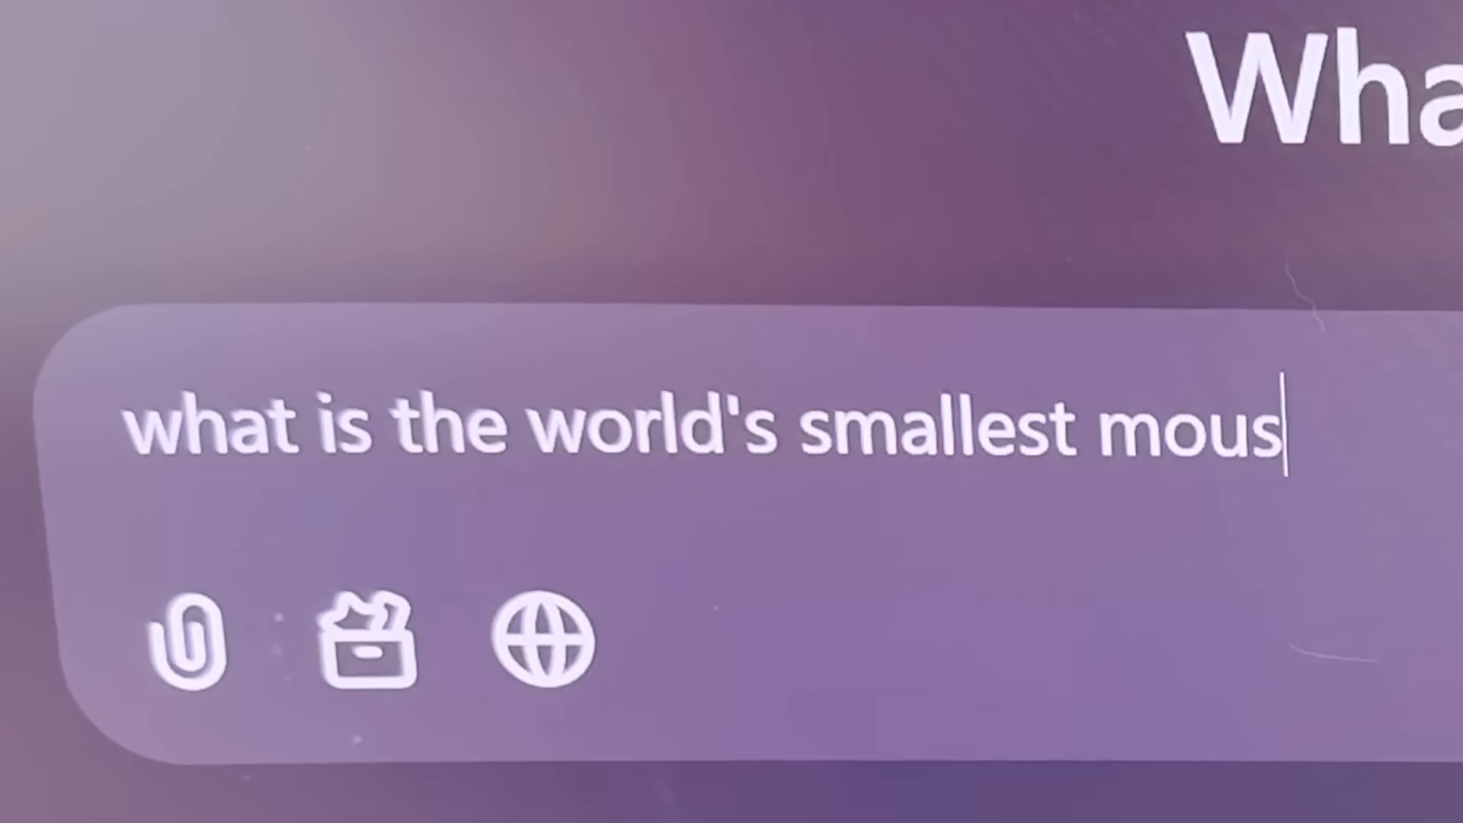